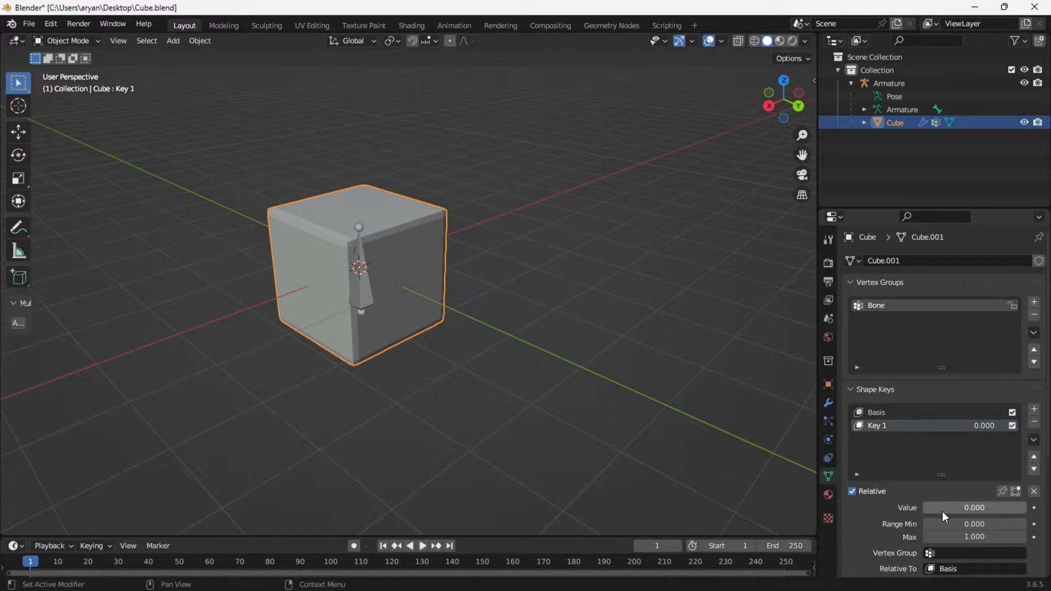
# Blend the cube's Key 1 shape key in, then partway back out, to preview the deformation.
pyautogui.moveTo(938, 507); pyautogui.dragTo(972, 507)
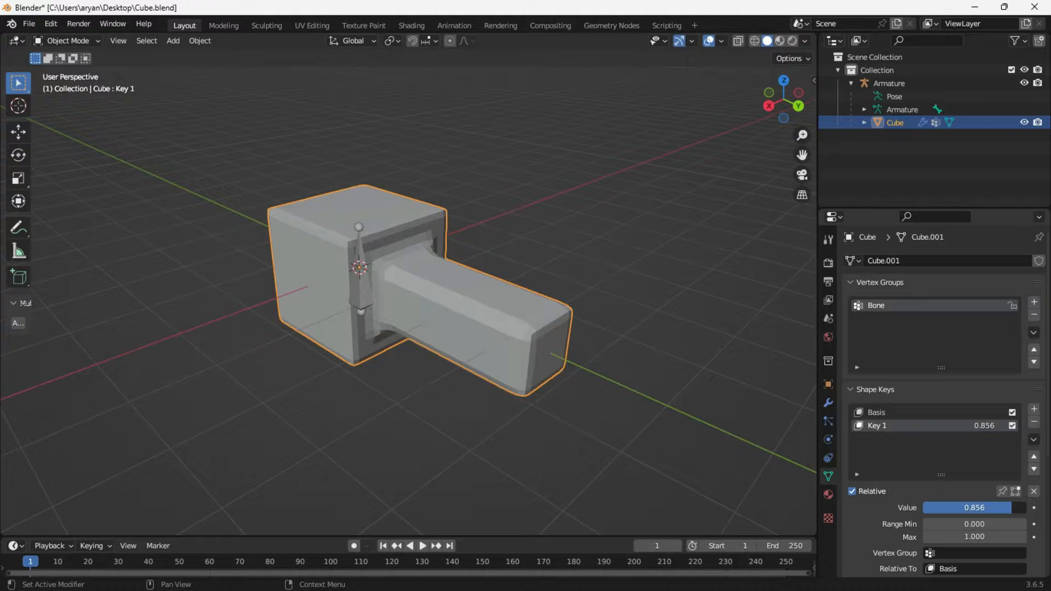
pyautogui.moveTo(999, 507); pyautogui.dragTo(945, 508)
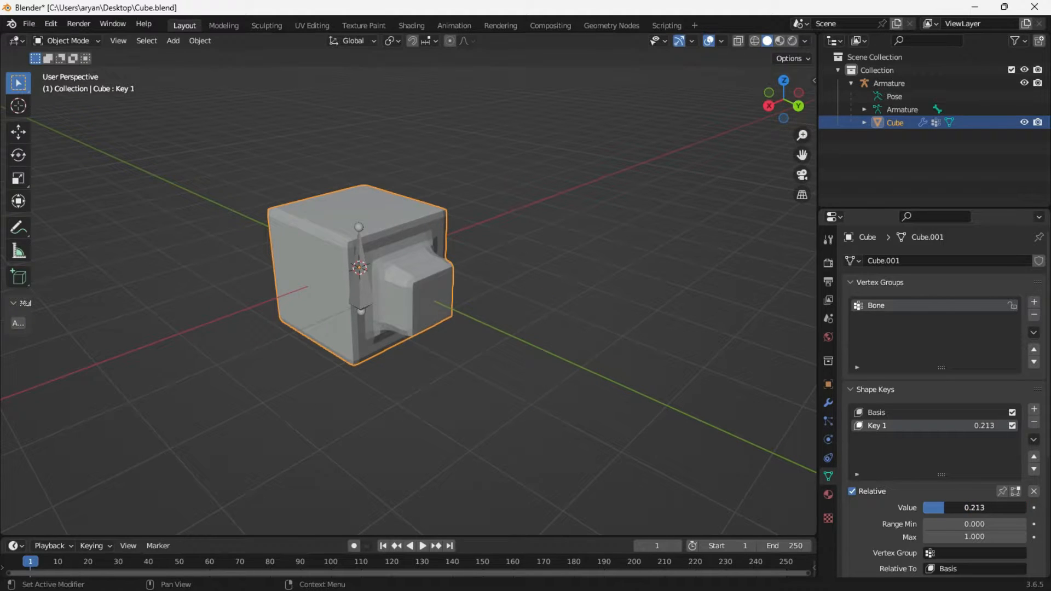
pyautogui.click(828, 403)
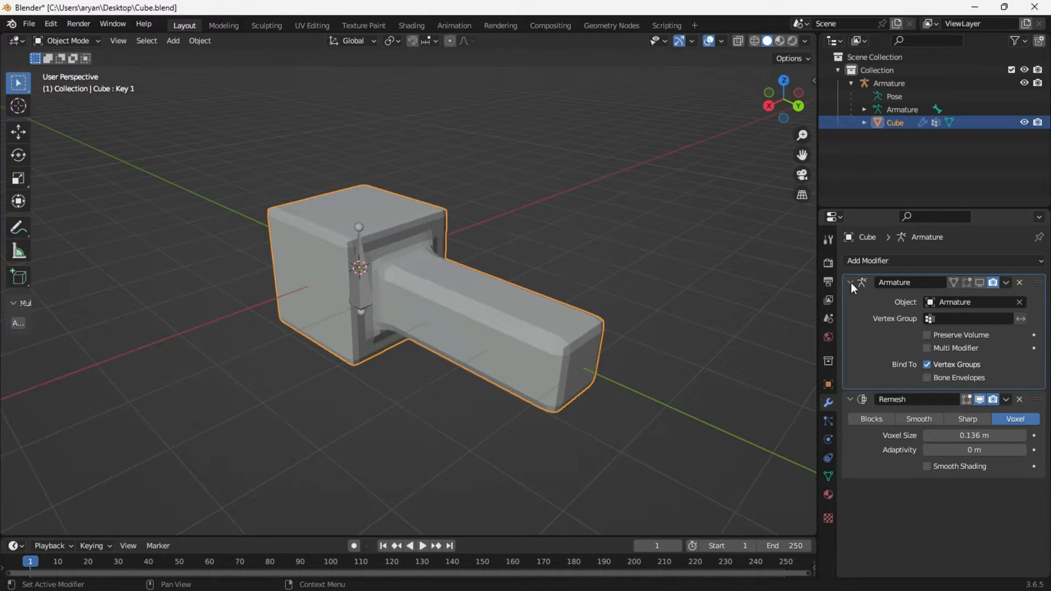
# Collapse the Armature modifier and try applying Remesh, which fails because of shape keys.
pyautogui.click(850, 282)
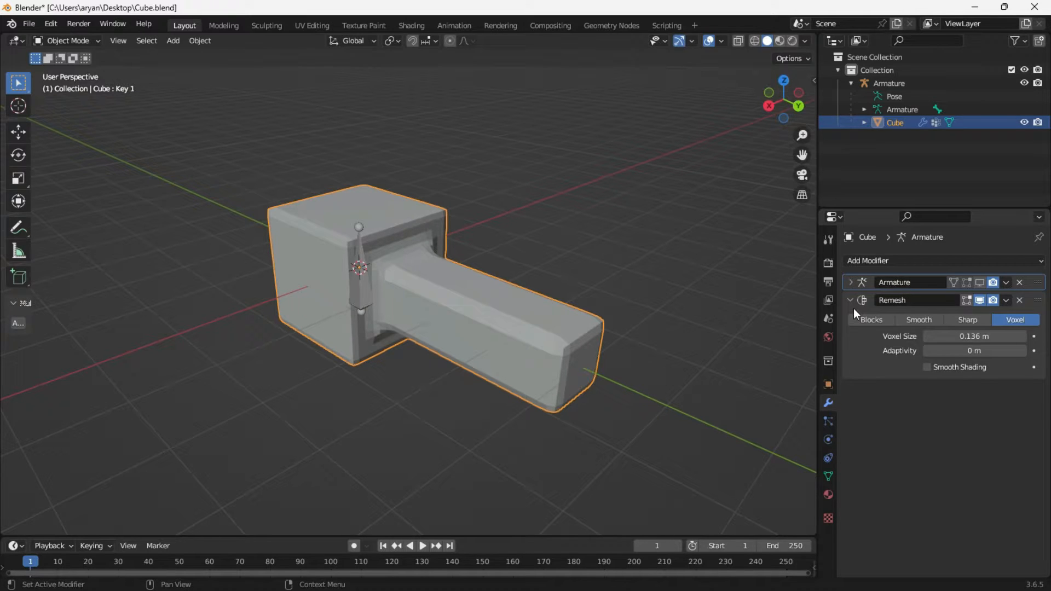
pyautogui.moveTo(981, 347)
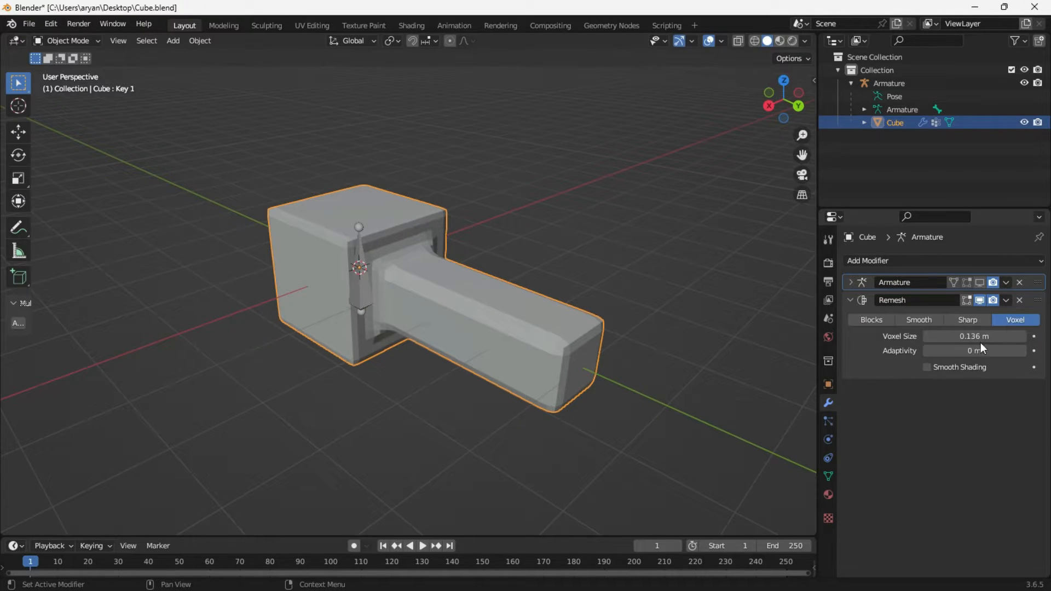
pyautogui.click(1005, 300)
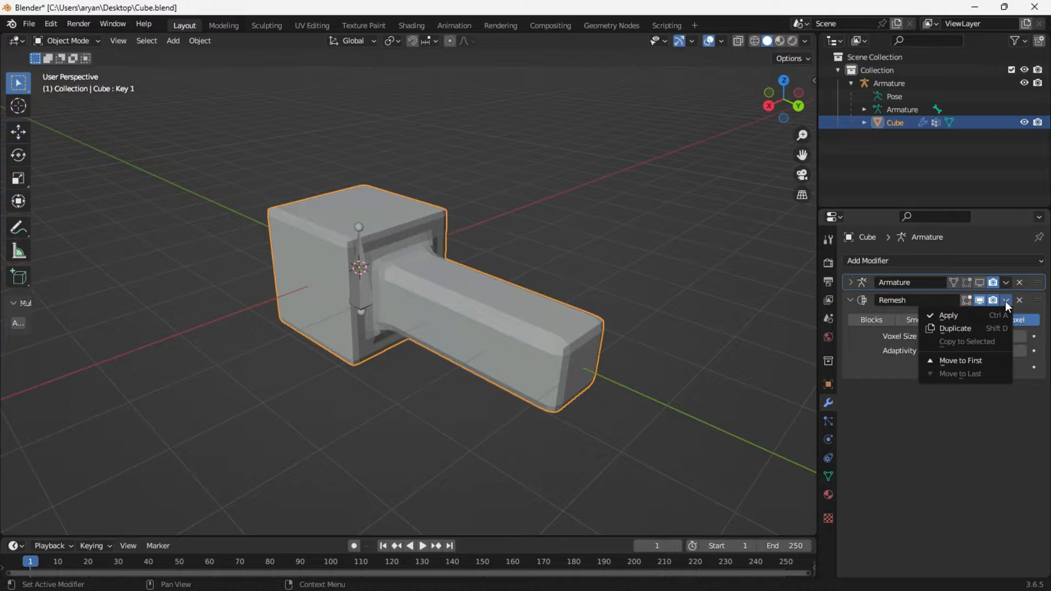
pyautogui.click(947, 315)
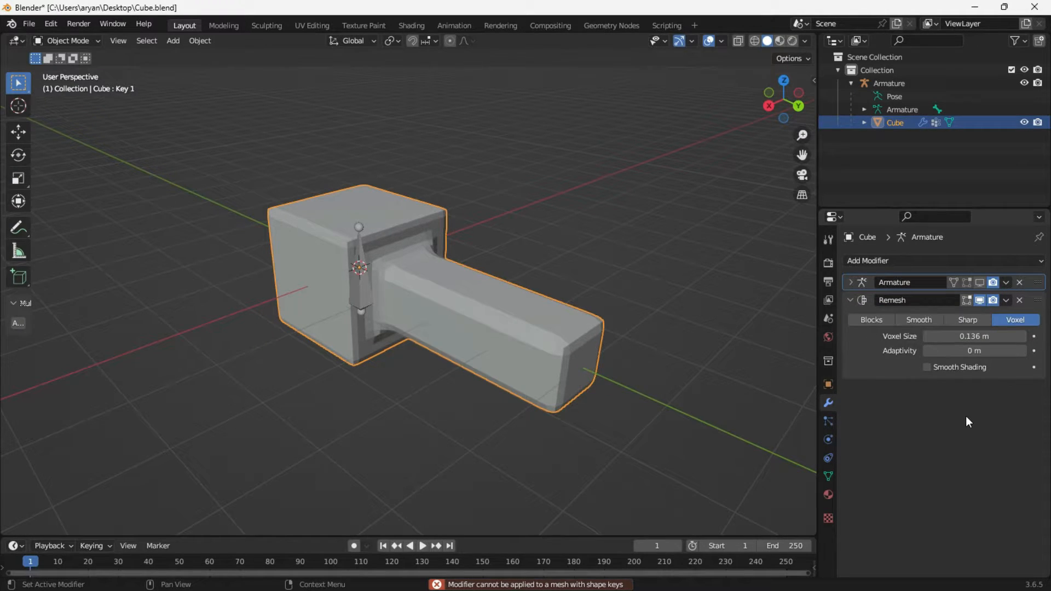
pyautogui.moveTo(922, 395)
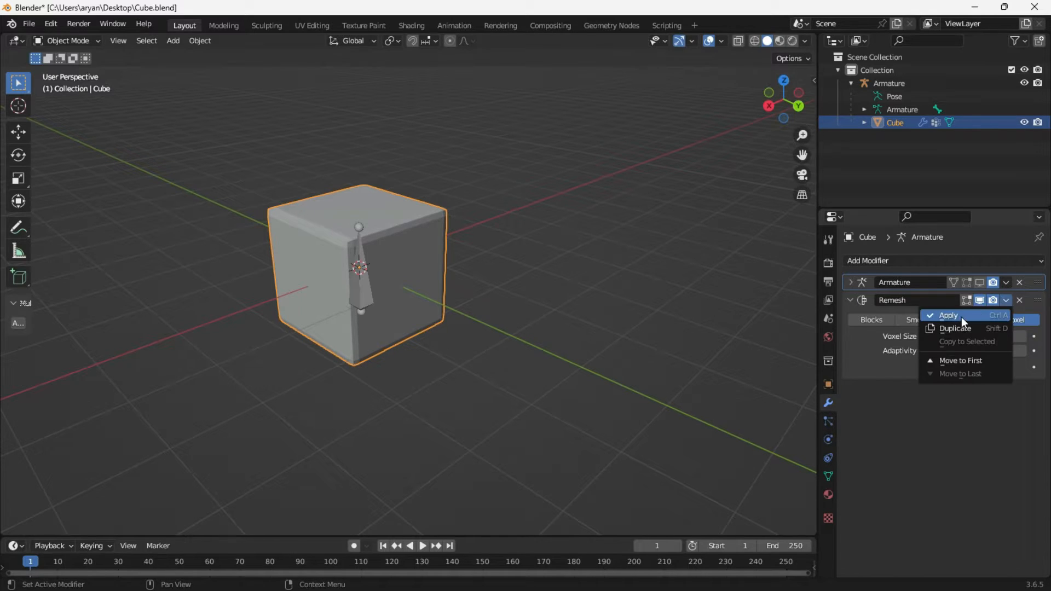
# Apply Remesh with shape keys removed, undo it, and bring back the Shape Keys panel.
pyautogui.click(947, 315)
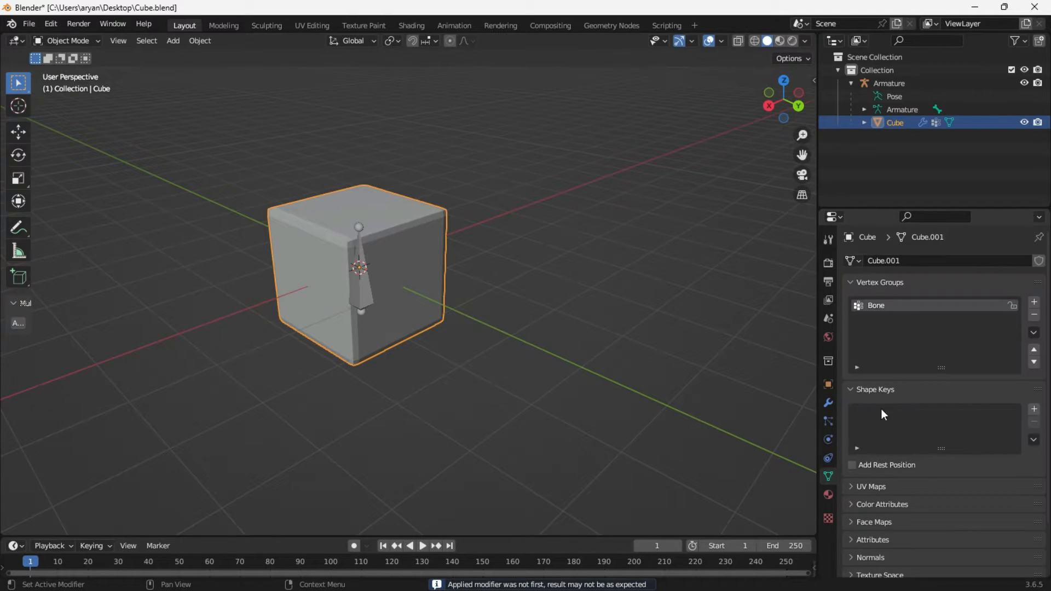
pyautogui.click(828, 403)
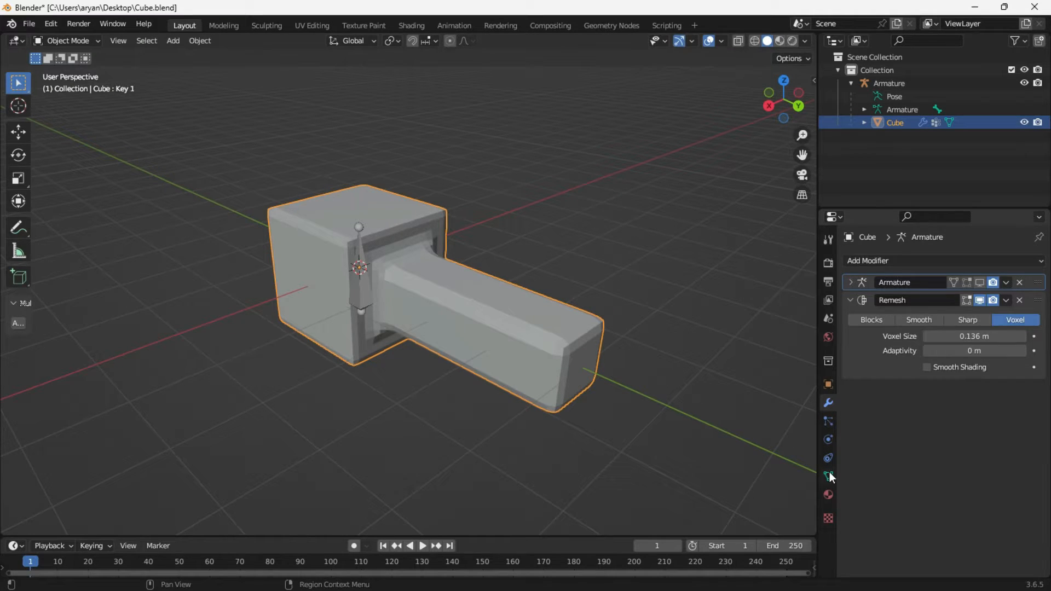
pyautogui.click(828, 476)
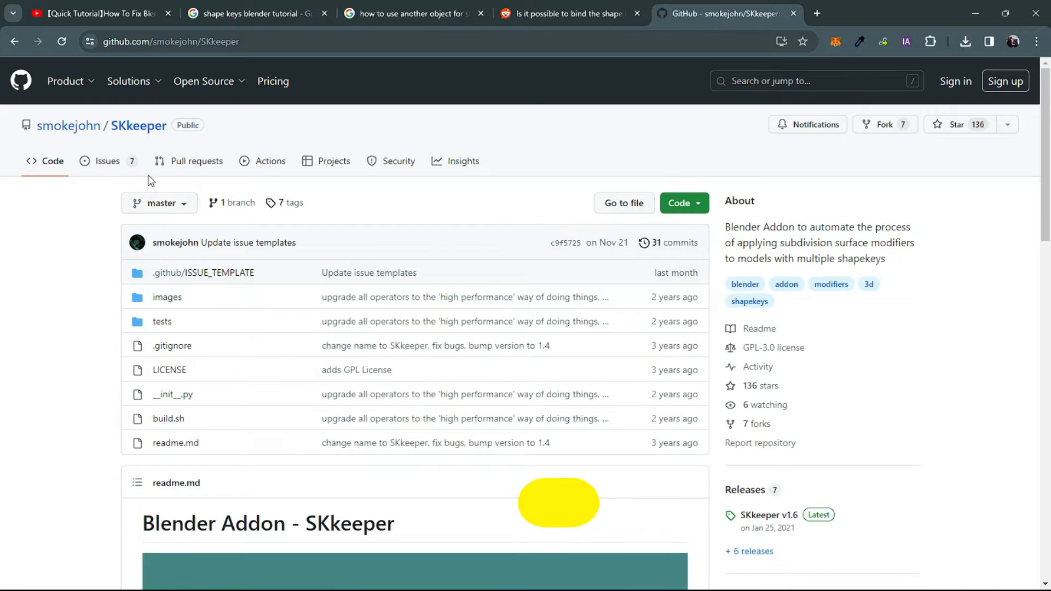
# Scroll through the SKkeeper GitHub readme about applying modifiers to meshes with shape keys.
pyautogui.scroll(-3)
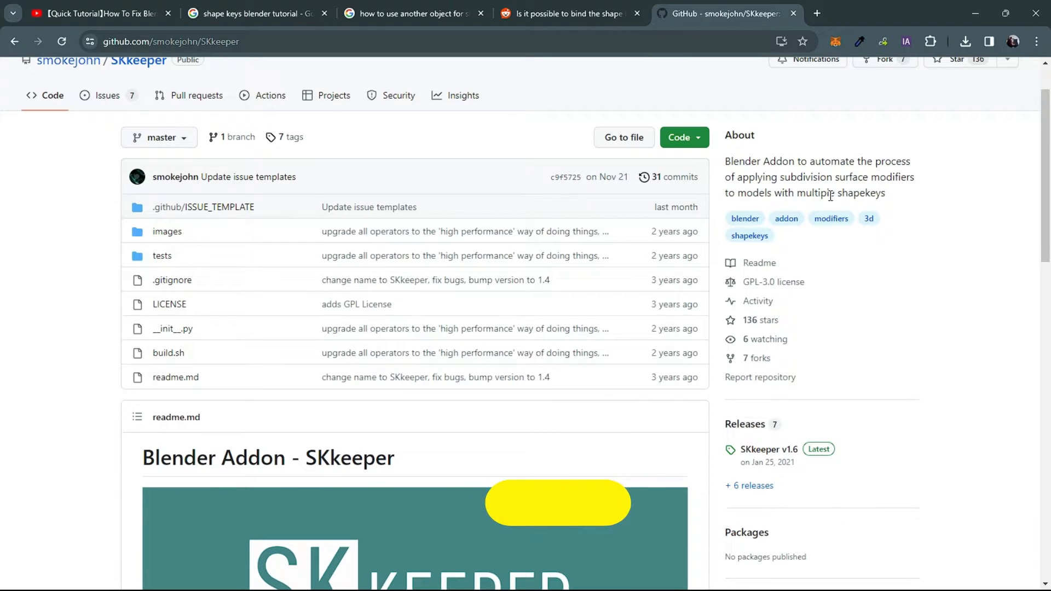
pyautogui.scroll(-3)
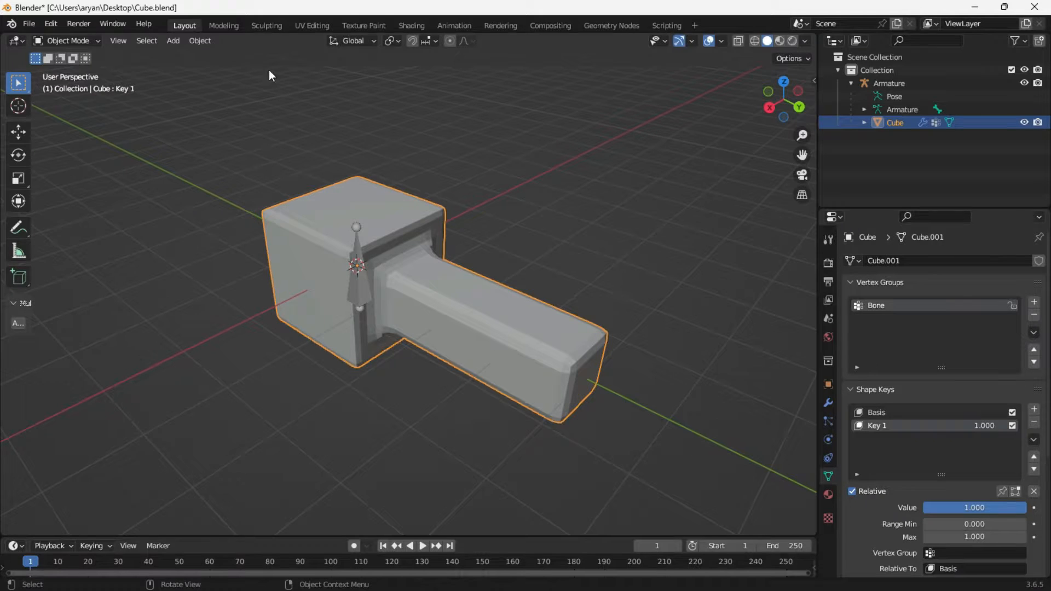
# Apply modifiers with SKkeeper while keeping shape keys, close the traceback log, and inspect sk_receiver's modifiers.
pyautogui.click(199, 40)
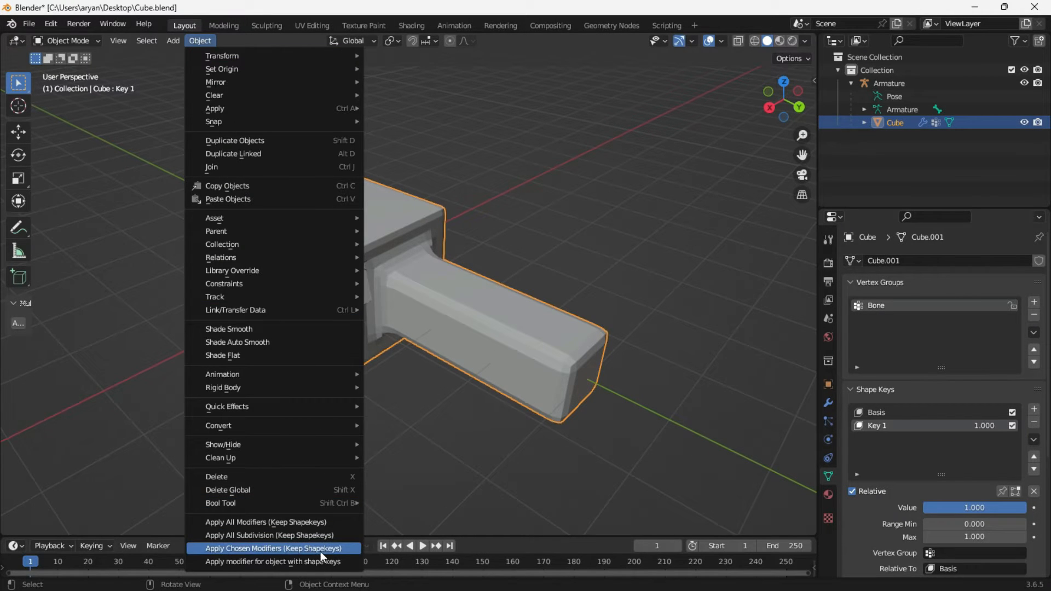
pyautogui.moveTo(257, 555)
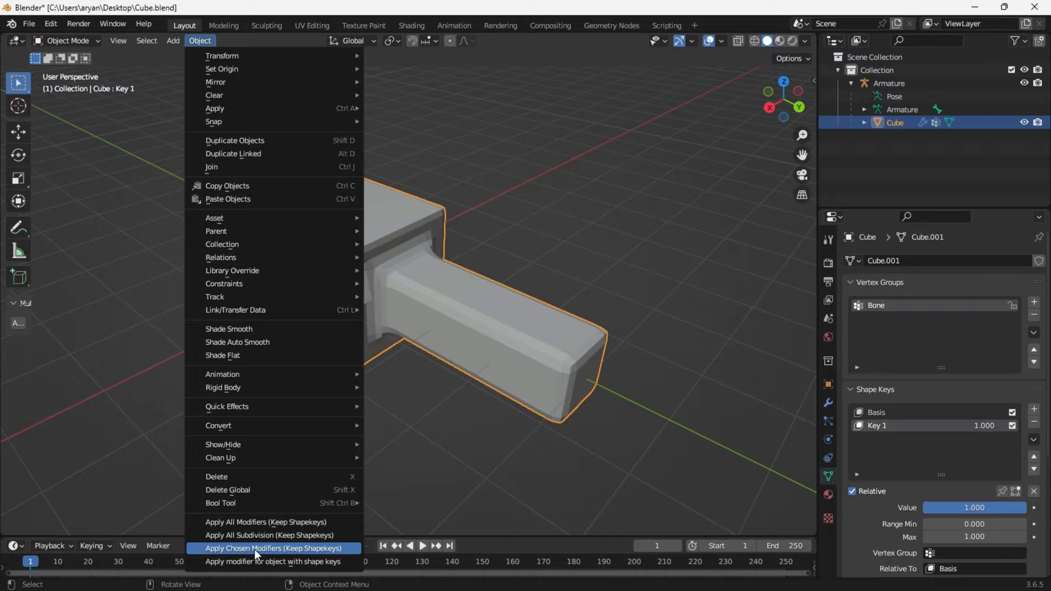
pyautogui.click(274, 548)
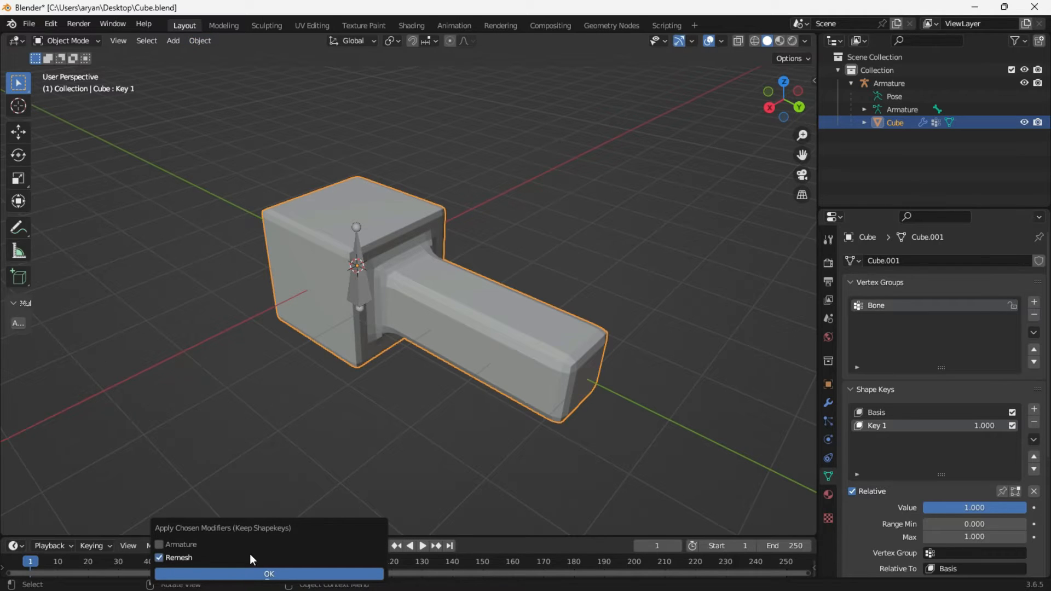
pyautogui.click(268, 574)
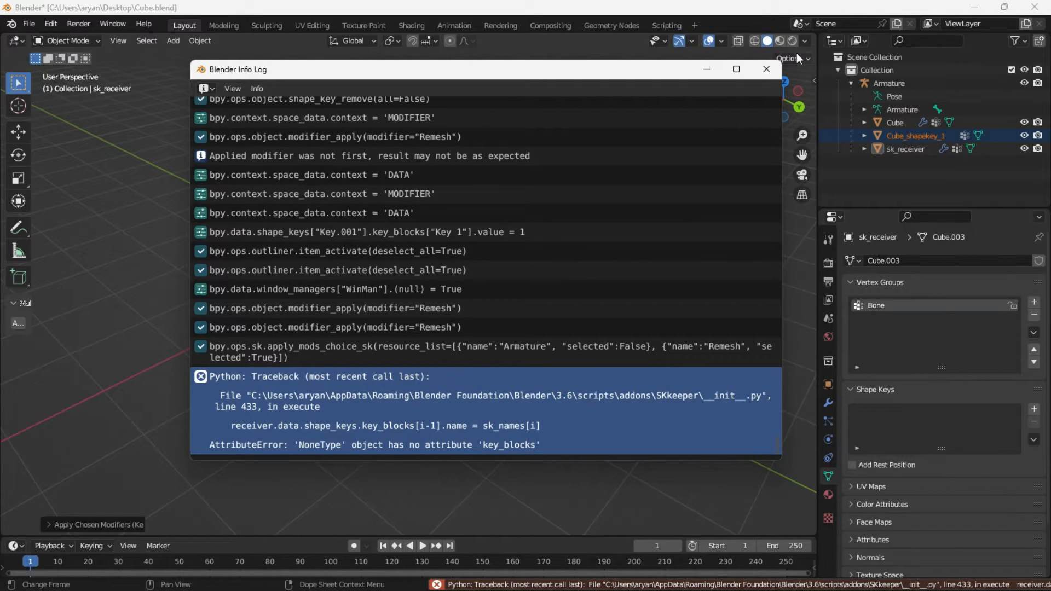
pyautogui.click(767, 69)
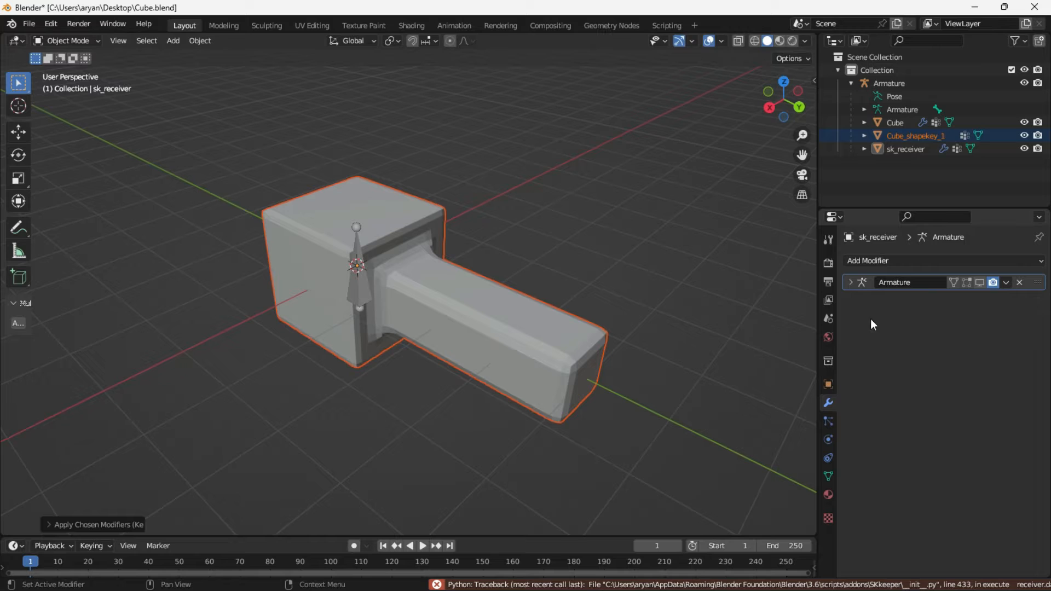
pyautogui.click(915, 135)
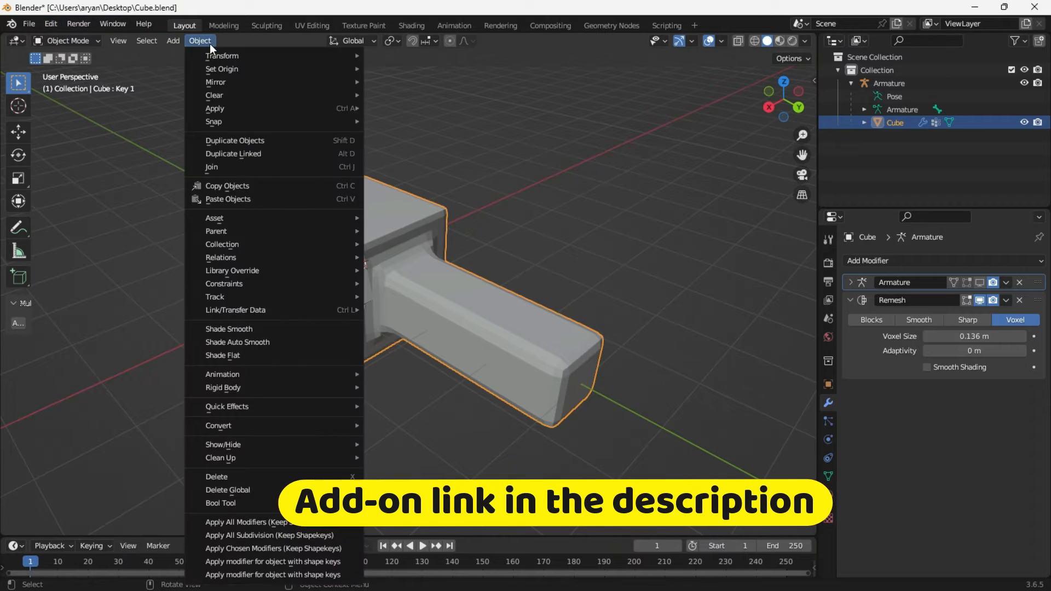
pyautogui.moveTo(274, 574)
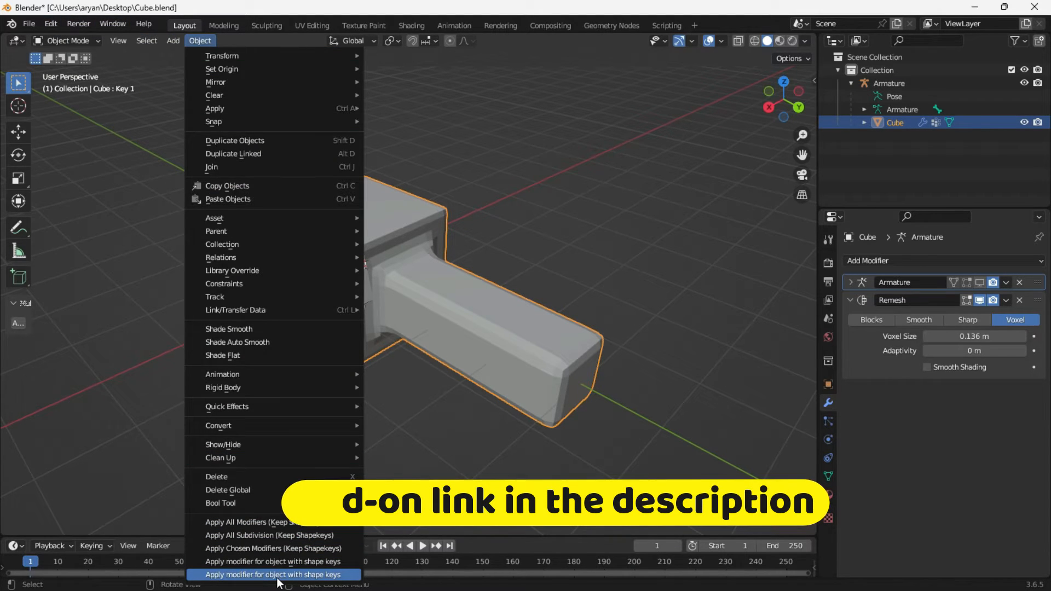
# Run the second add-on's apply-with-shape-keys, then dismiss its vertex-count mismatch error.
pyautogui.click(273, 574)
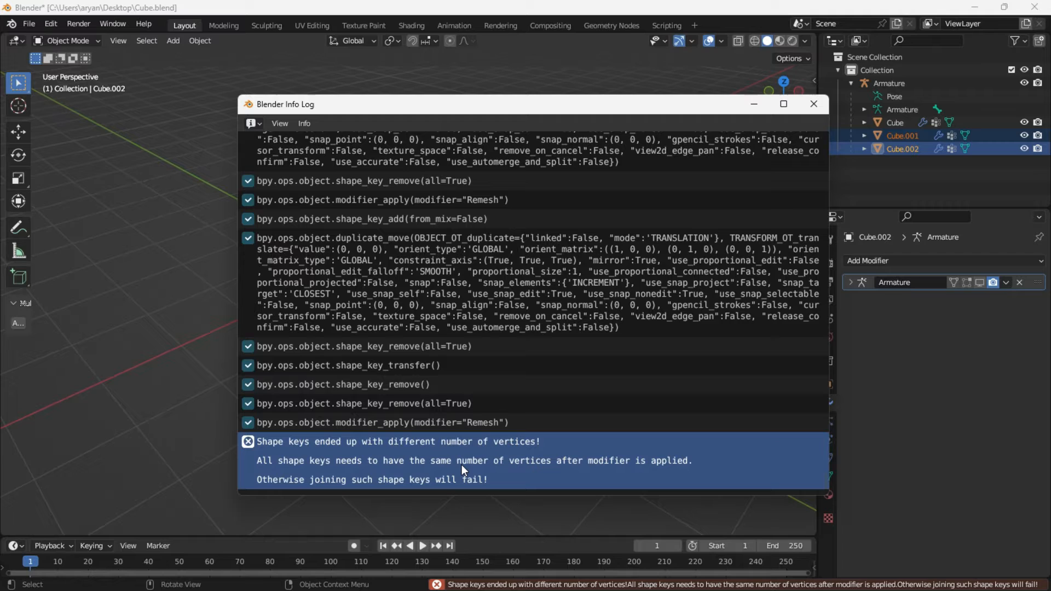
pyautogui.click(813, 104)
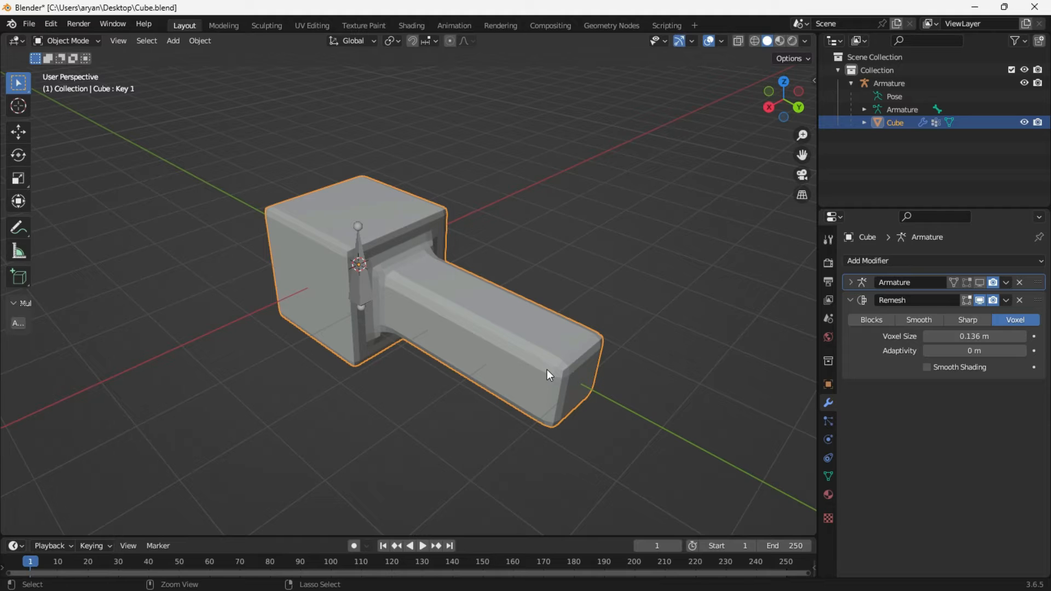
# Open CubeBlender.blend, where the cube has only an Armature modifier.
pyautogui.moveTo(550, 372); pyautogui.dragTo(561, 362)
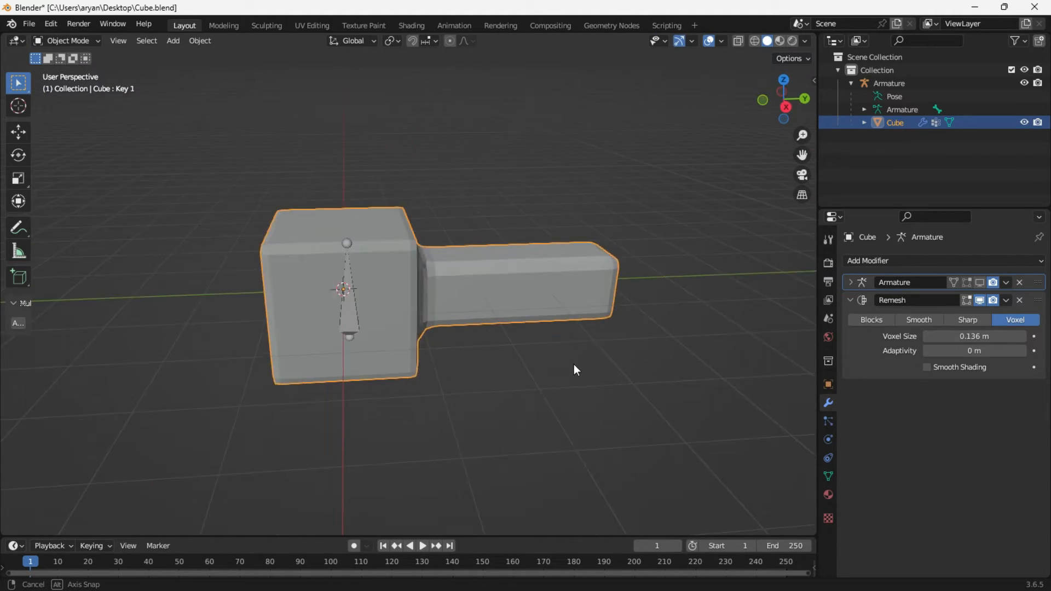
pyautogui.click(1018, 300)
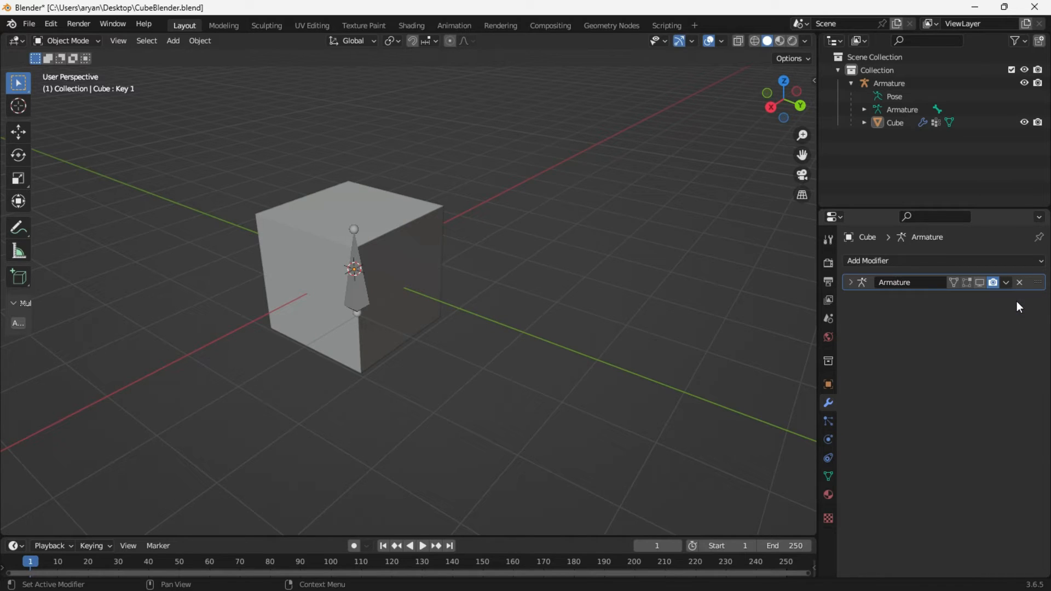
pyautogui.click(29, 24)
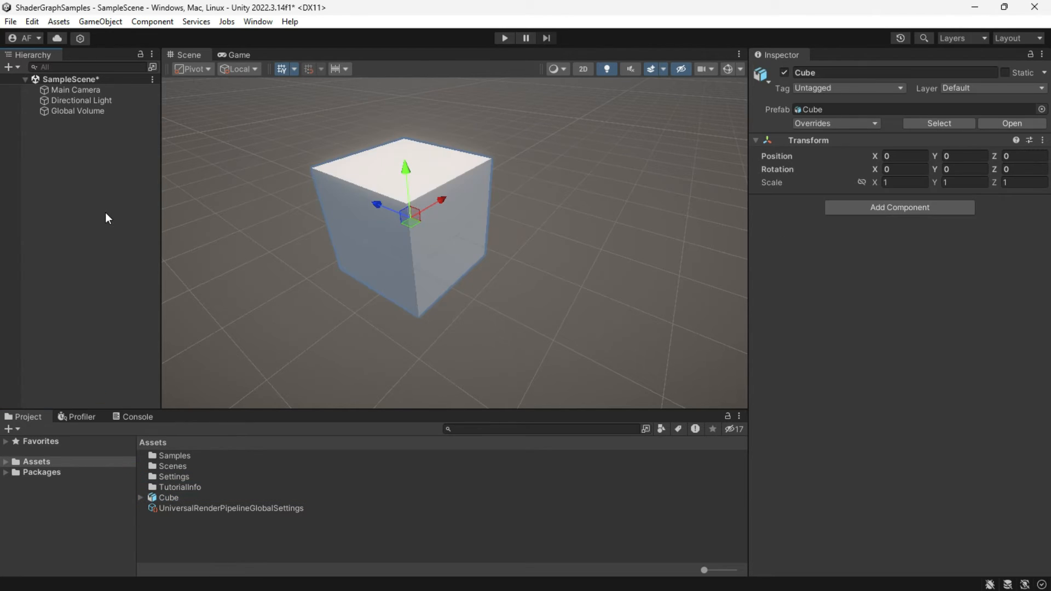
# Select the child Cube and drag its Key 1 blend shape to full, back to zero, then about 78.
pyautogui.click(25, 121)
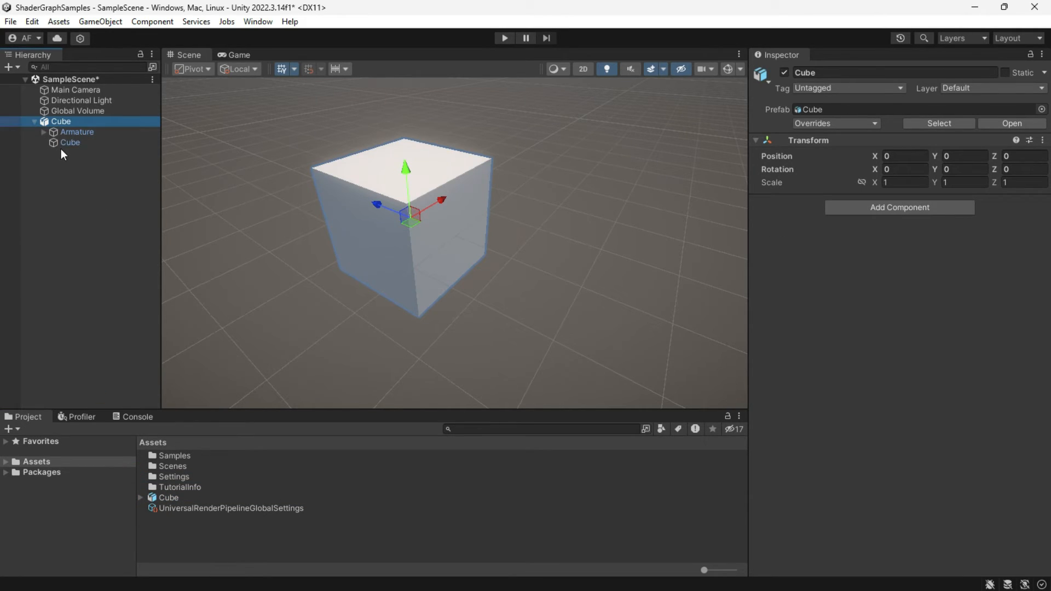
pyautogui.click(69, 142)
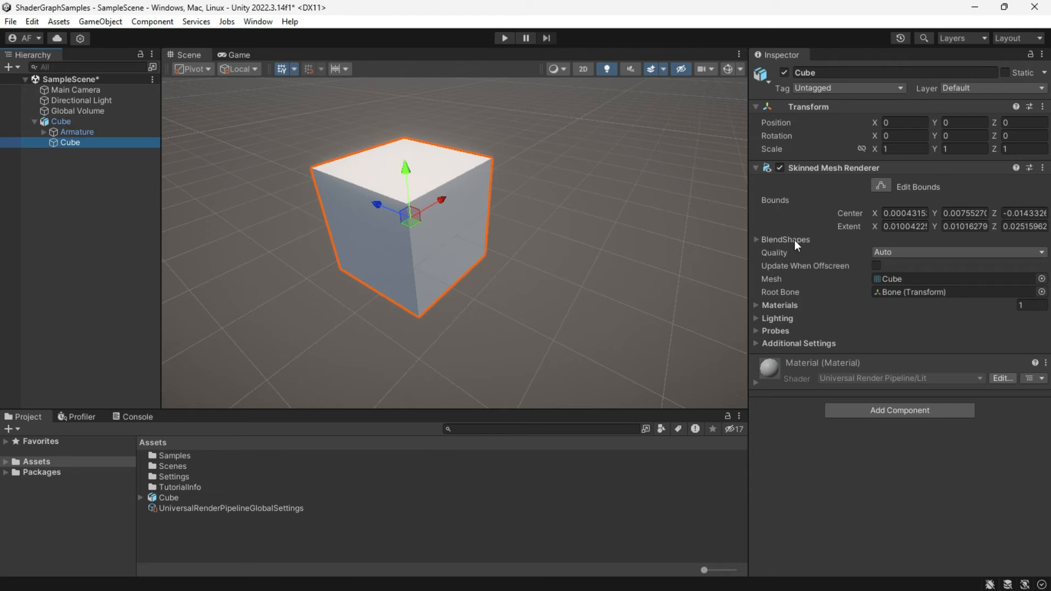
pyautogui.click(756, 239)
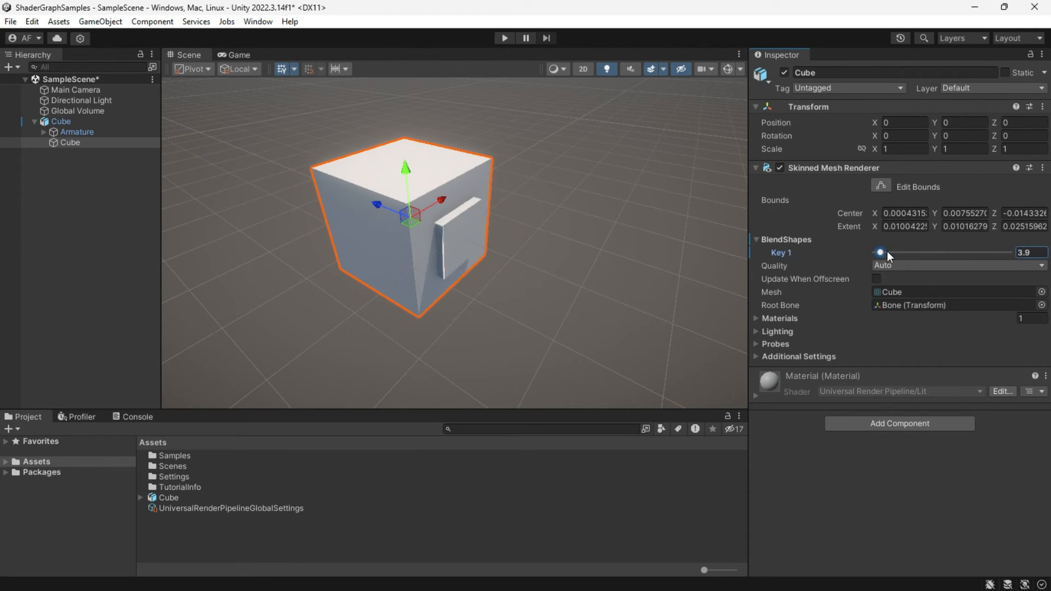
pyautogui.moveTo(880, 253); pyautogui.dragTo(1009, 253)
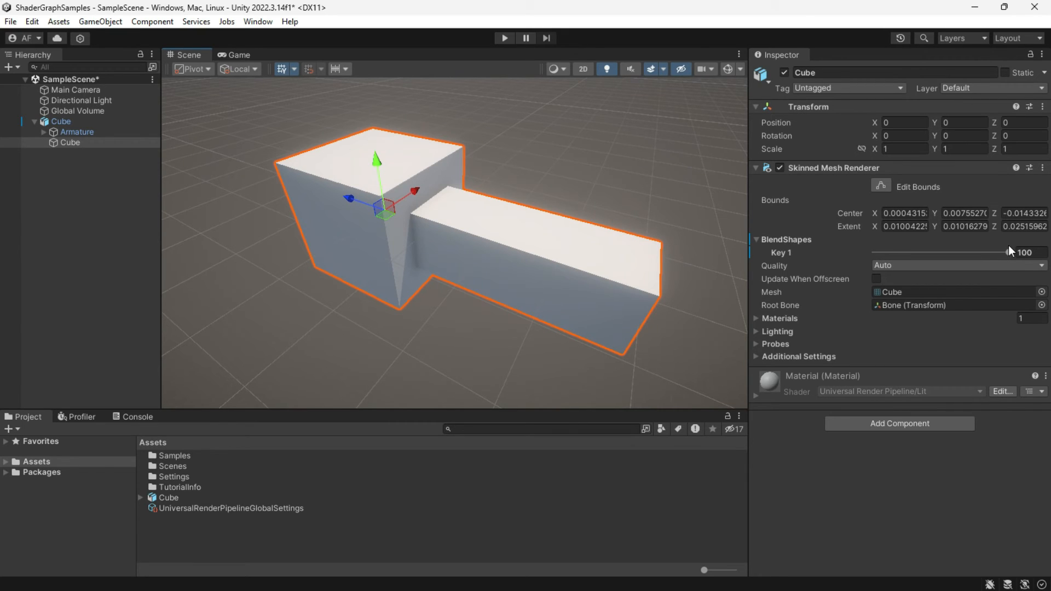
pyautogui.moveTo(1011, 253); pyautogui.dragTo(1005, 252)
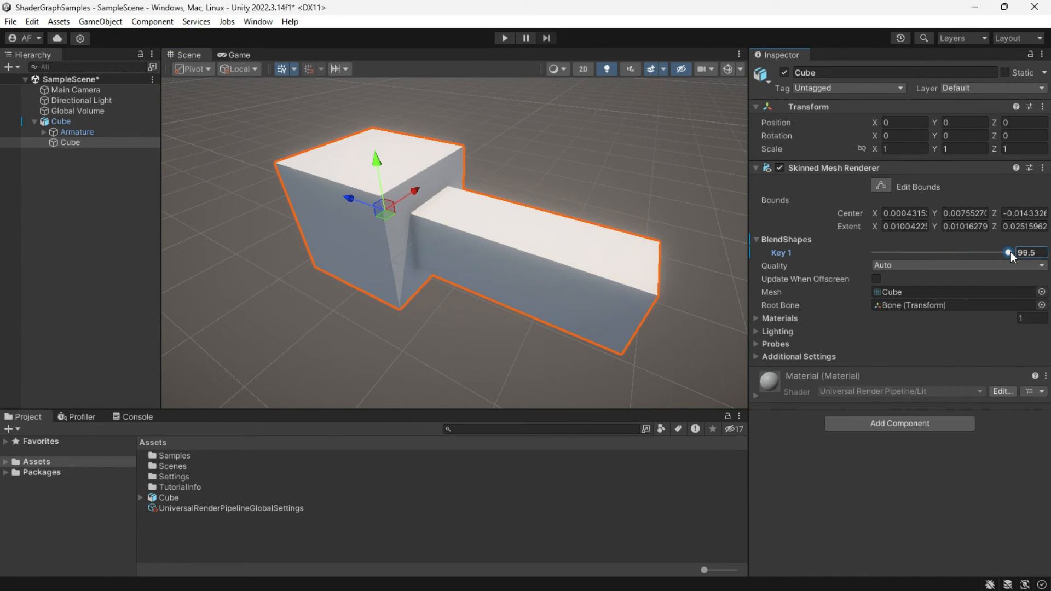
pyautogui.moveTo(1007, 252); pyautogui.dragTo(871, 252)
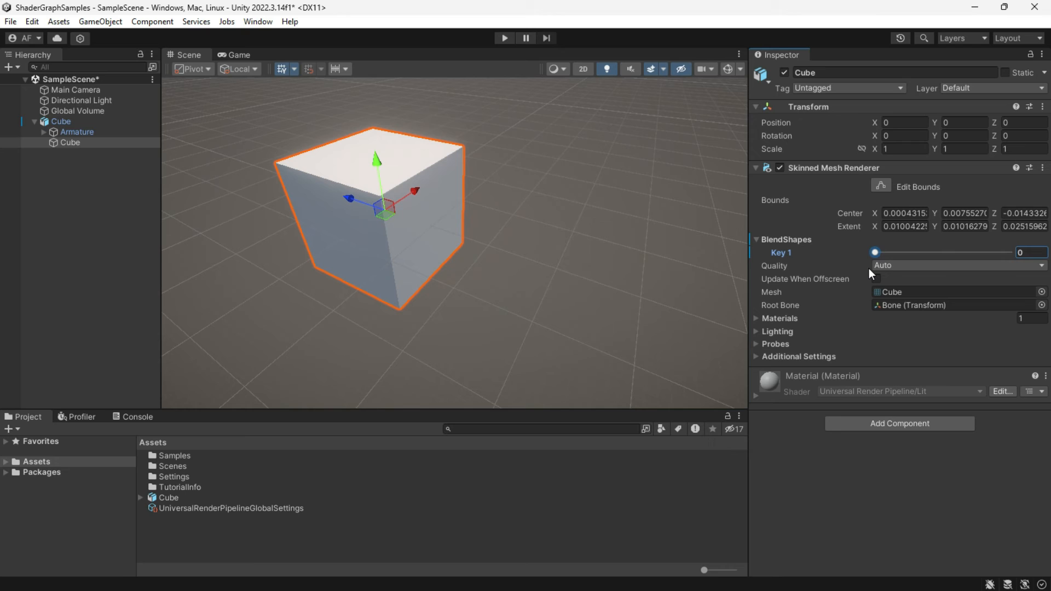
pyautogui.moveTo(872, 253); pyautogui.dragTo(980, 252)
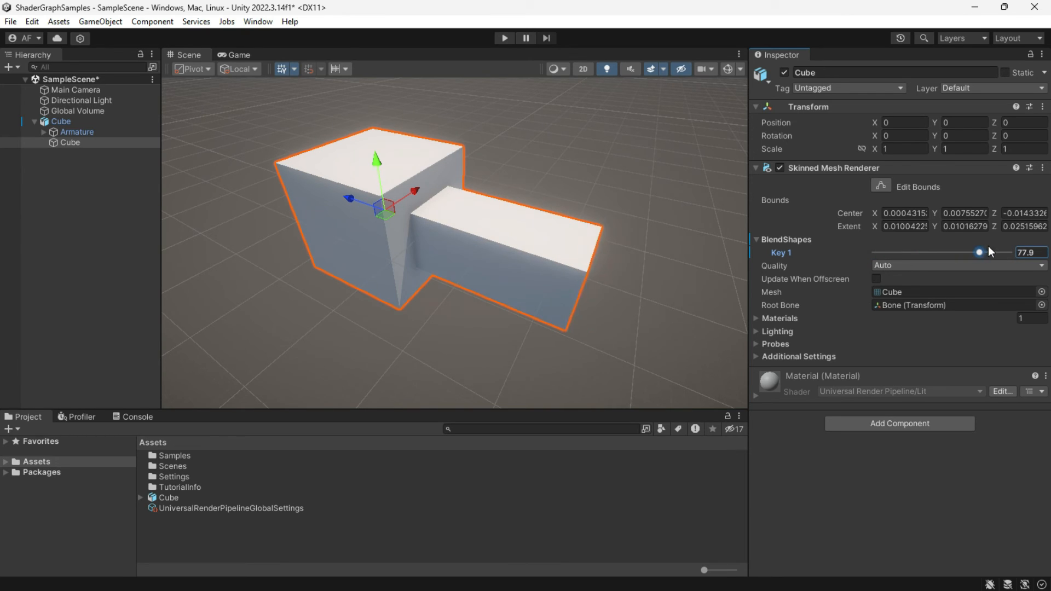